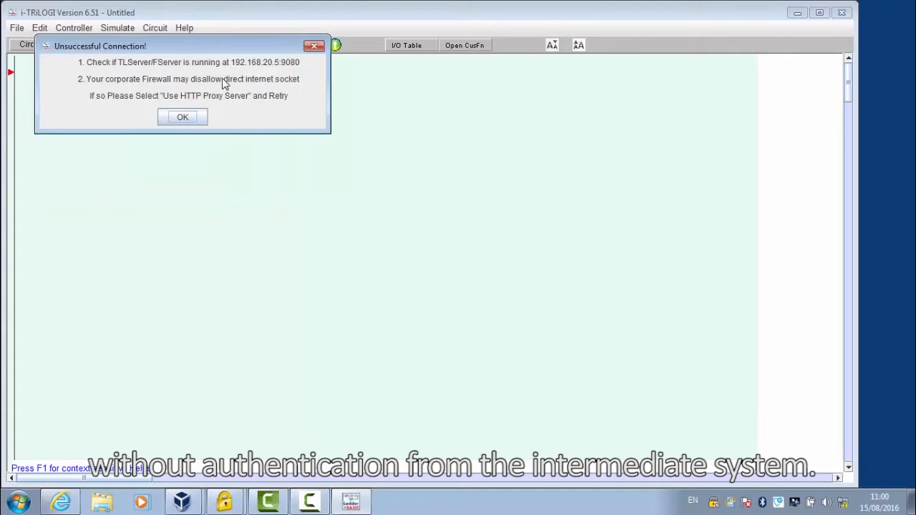
# - Dismiss the Unsuccessful Connection warning for the PLC server at 192.168.20.5:9080
pyautogui.click(182, 117)
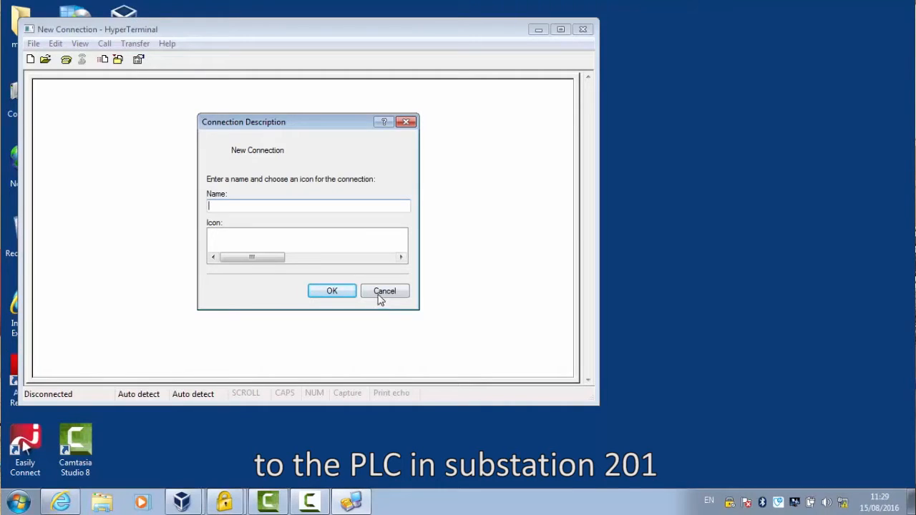
# - Skip the new connection, try the 'Terminal Server to COM 192.168.30.10.ht' session, and dismiss the error
pyautogui.click(384, 290)
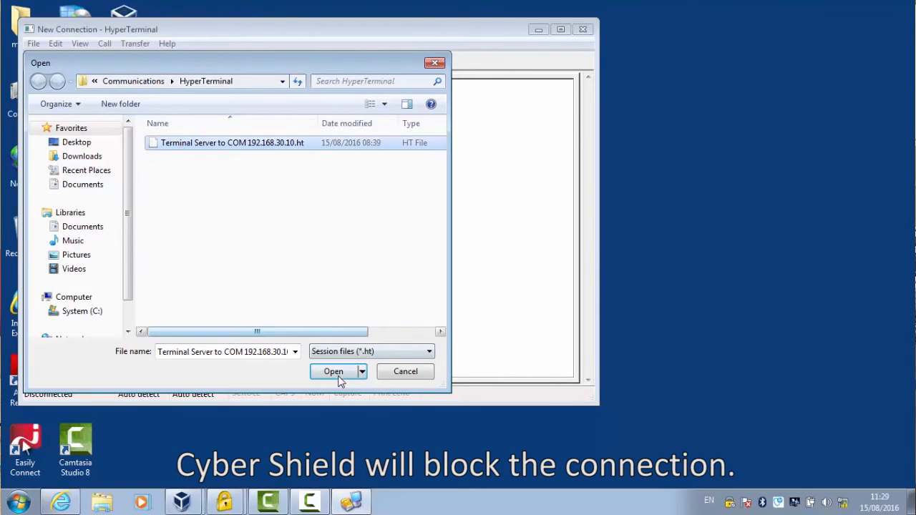
pyautogui.click(332, 372)
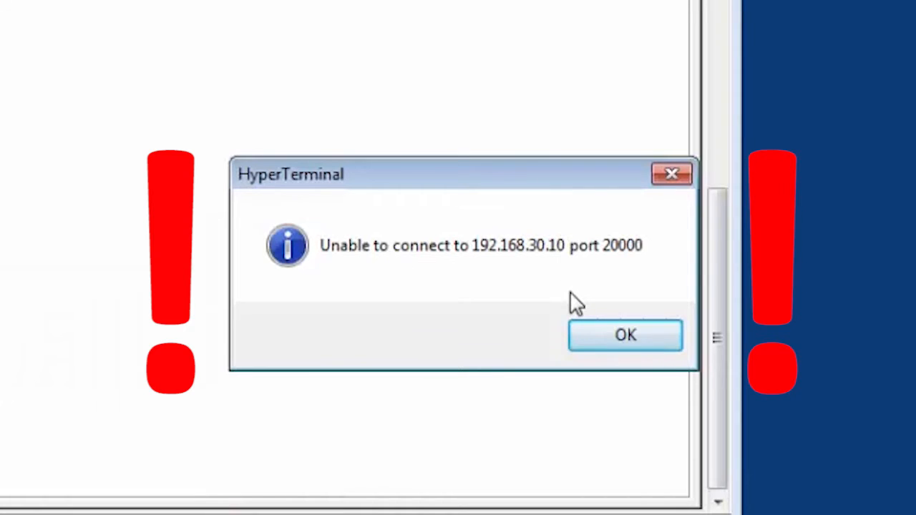
pyautogui.click(625, 335)
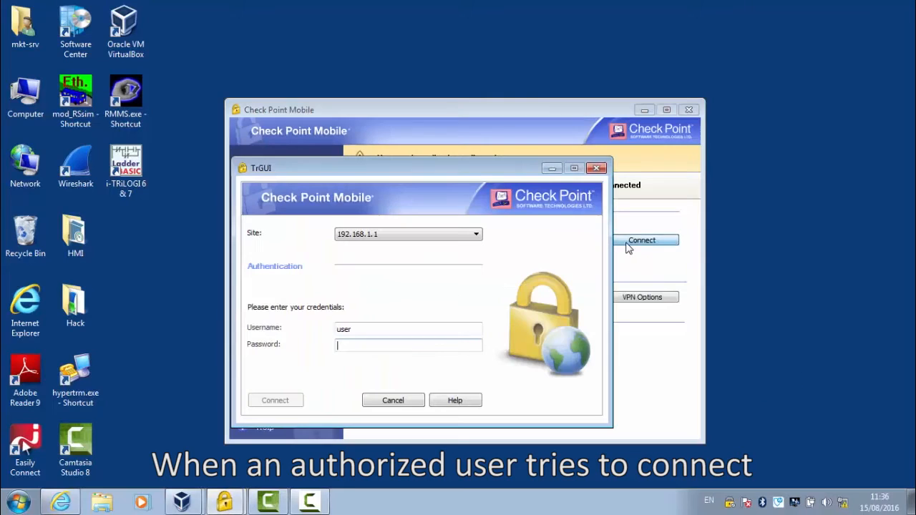
# - Log in to Check Point Mobile for VPN site 192.168.1.1 and relaunch the hypertrm.exe shortcut
pyautogui.write('•')
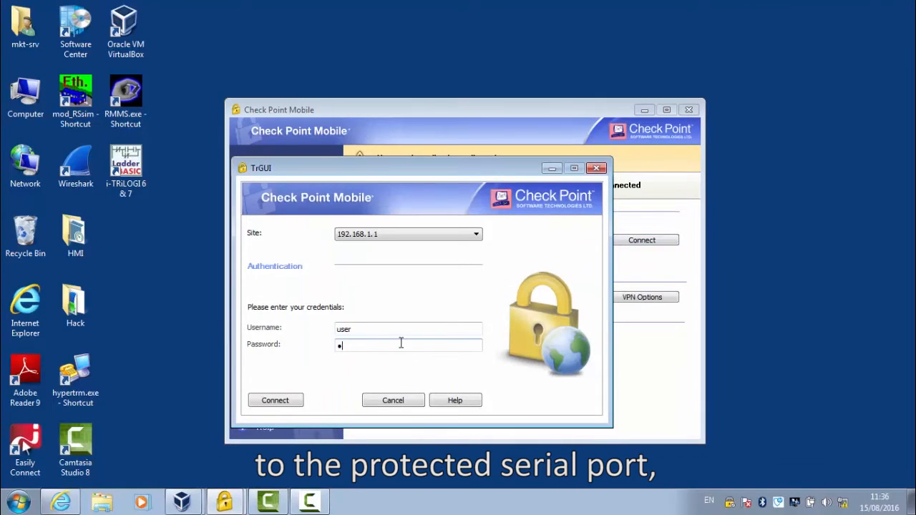
pyautogui.click(275, 400)
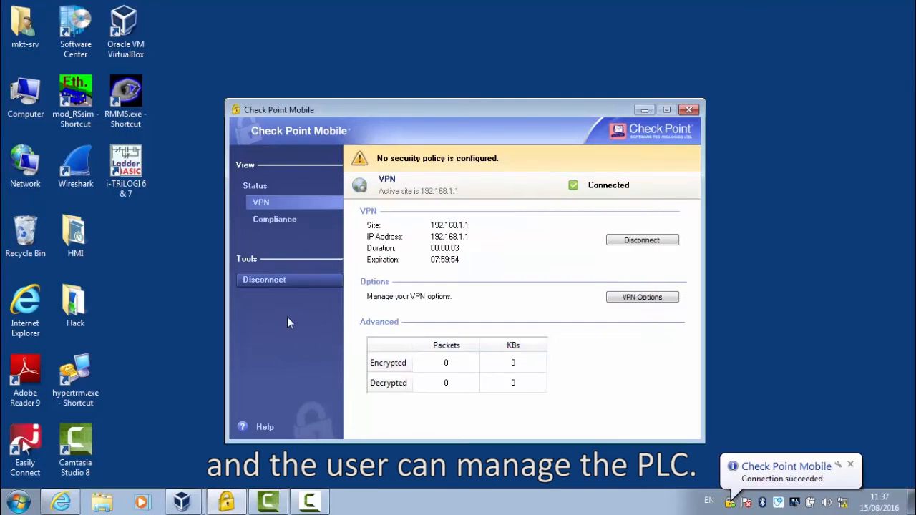
pyautogui.click(75, 374)
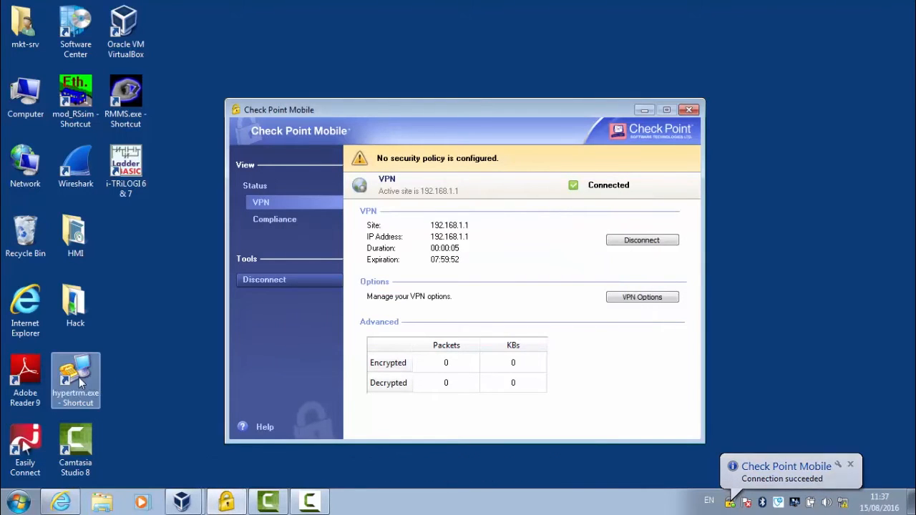
pyautogui.doubleClick(75, 372)
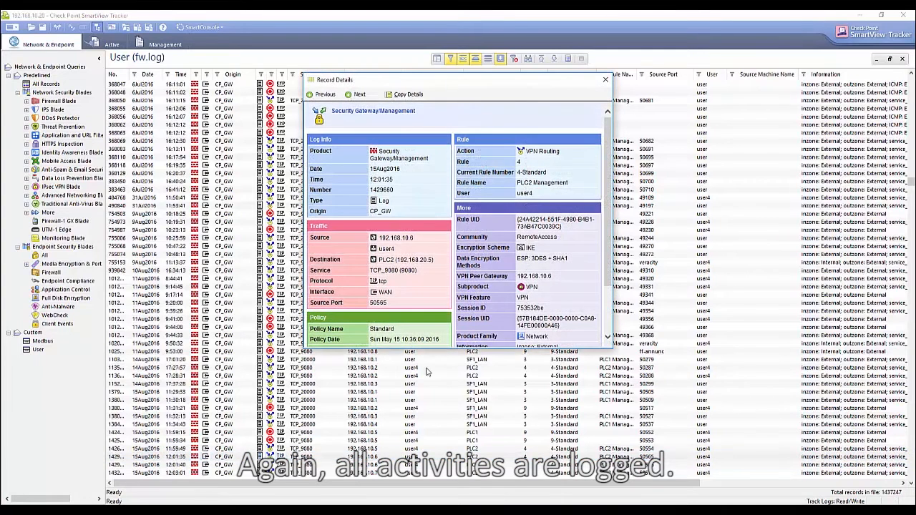
# - Scroll through the SmartView Tracker record of user4's VPN access to PLC2 on TCP 9080
pyautogui.scroll(-3)
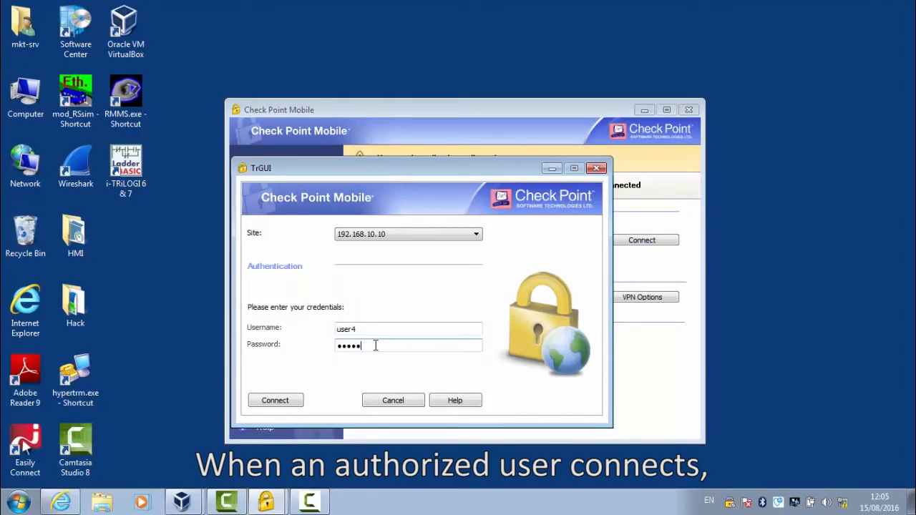
# - Connect Check Point Mobile to VPN site 192.168.10.10 as user4
pyautogui.click(275, 400)
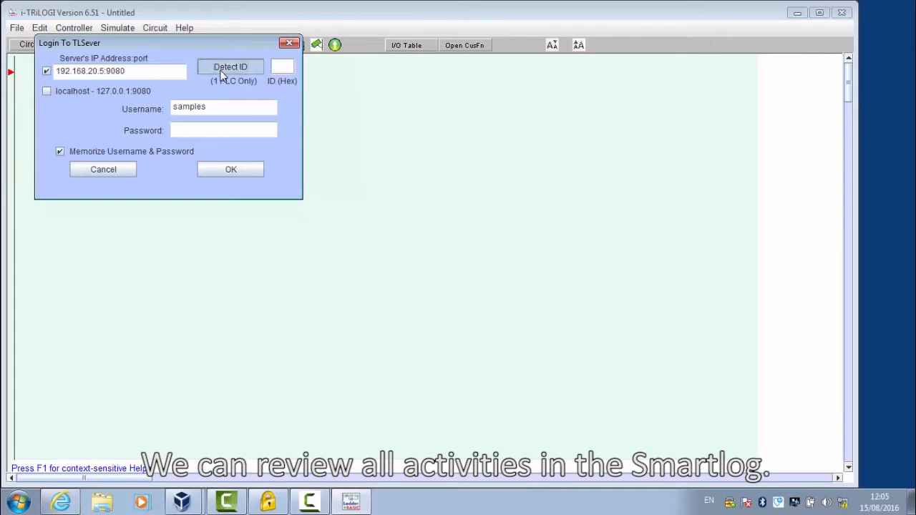
# - Detect PLC ID 01, log in to TLServer at 192.168.20.5:9080, and open TCP+CLI.PC6
pyautogui.click(229, 67)
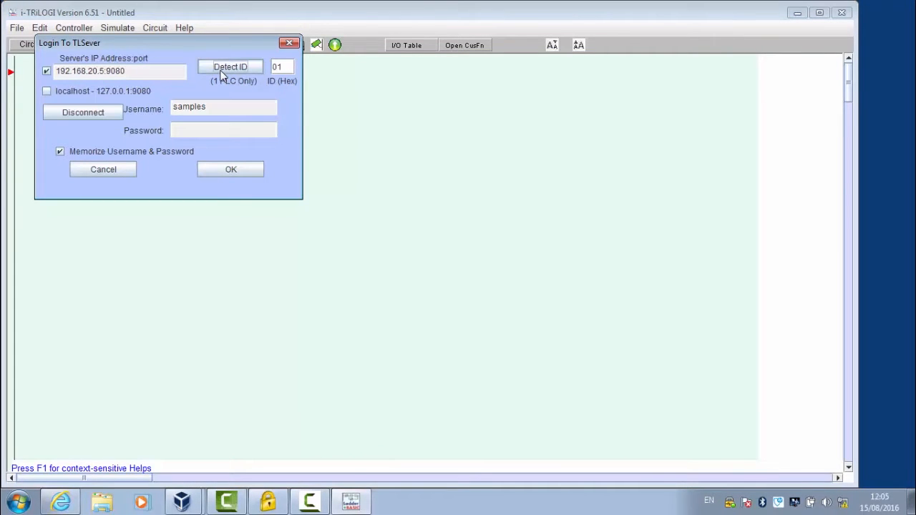
pyautogui.moveTo(221, 170)
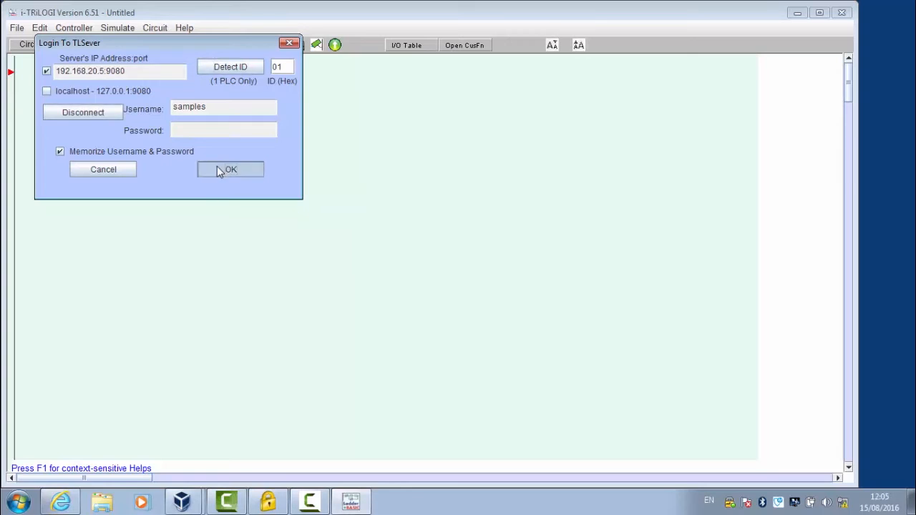
pyautogui.click(76, 27)
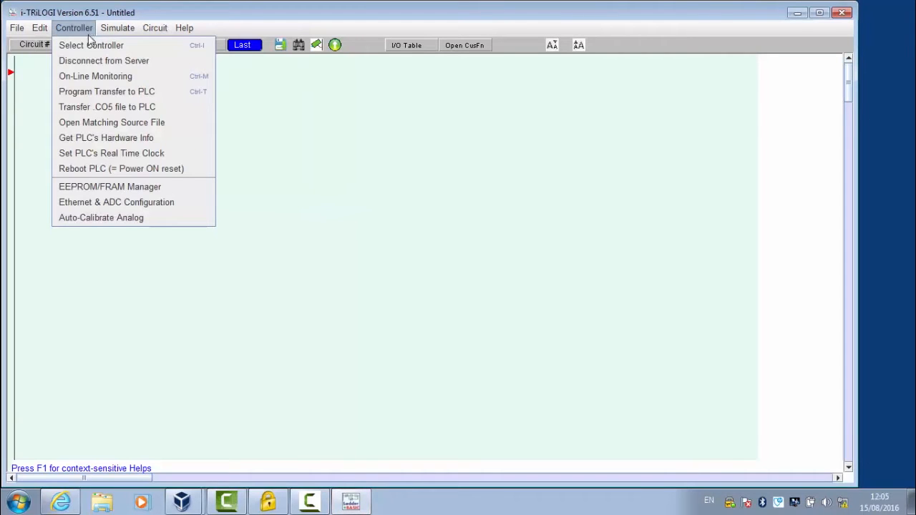
pyautogui.click(112, 122)
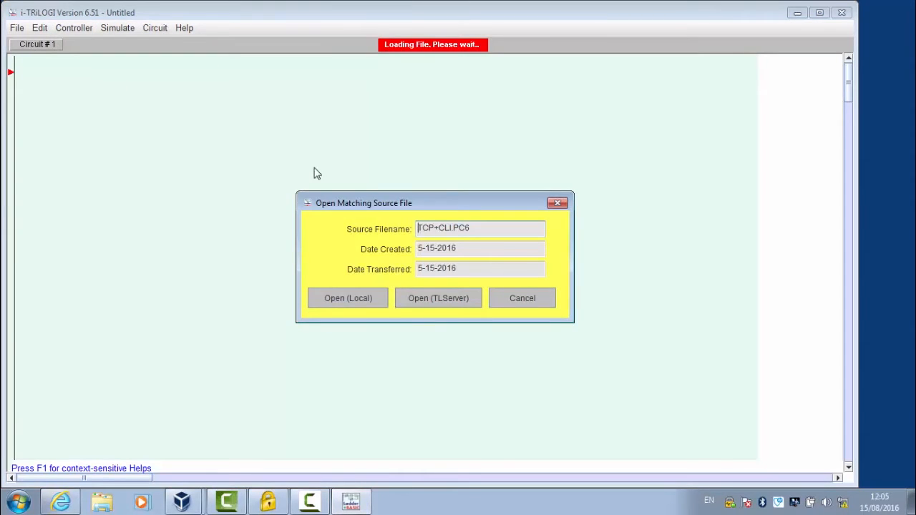